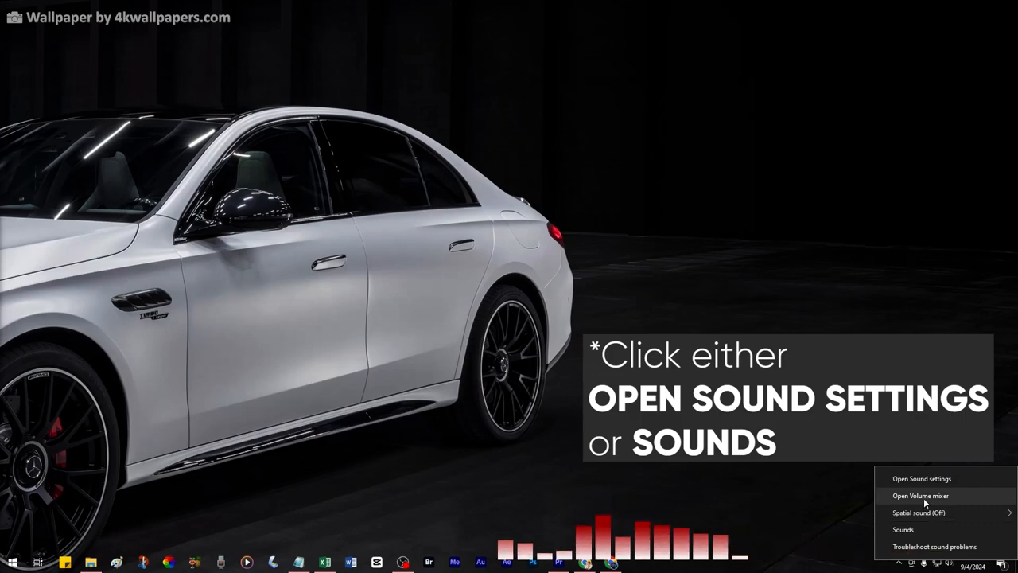
Step: Confirm via the Recording devices list that Stereo Mix is the enabled default device, then close the dialog
click(919, 496)
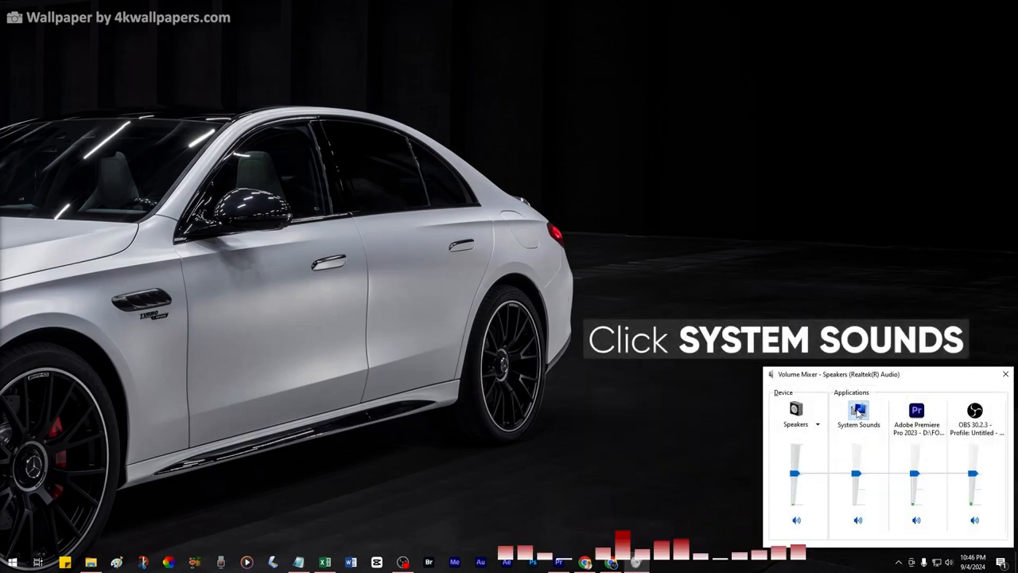
click(859, 411)
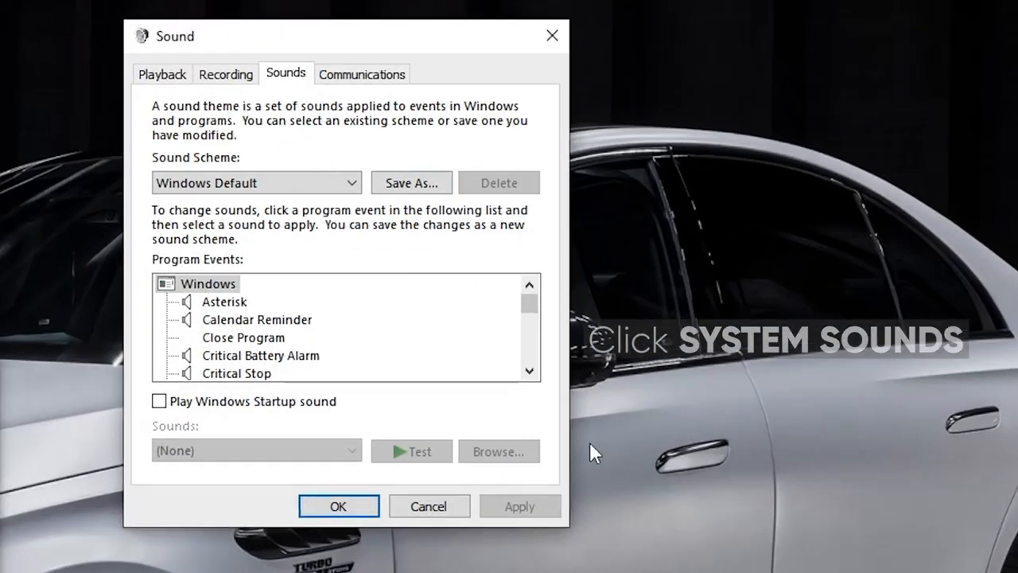
click(226, 73)
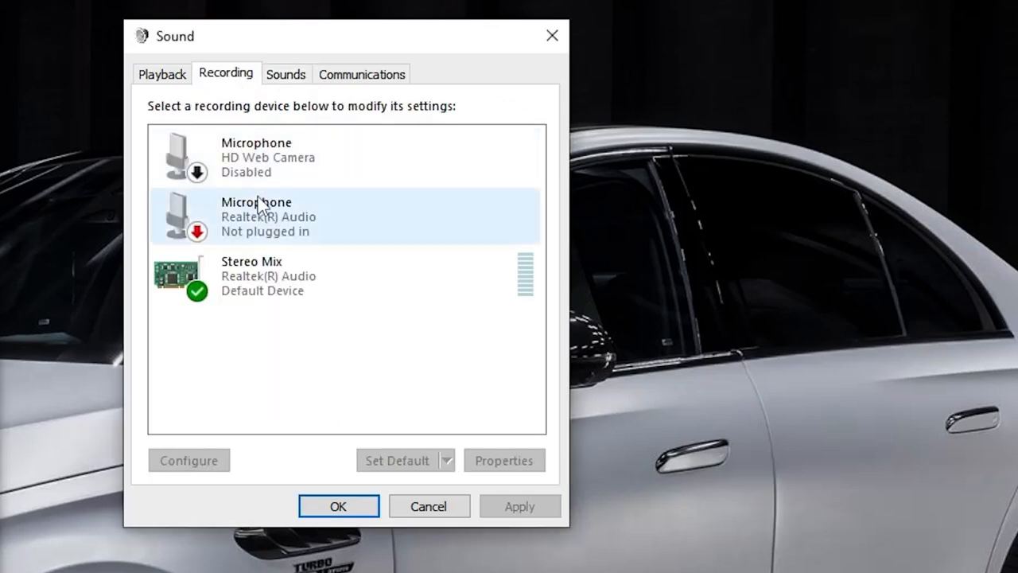
right_click(251, 276)
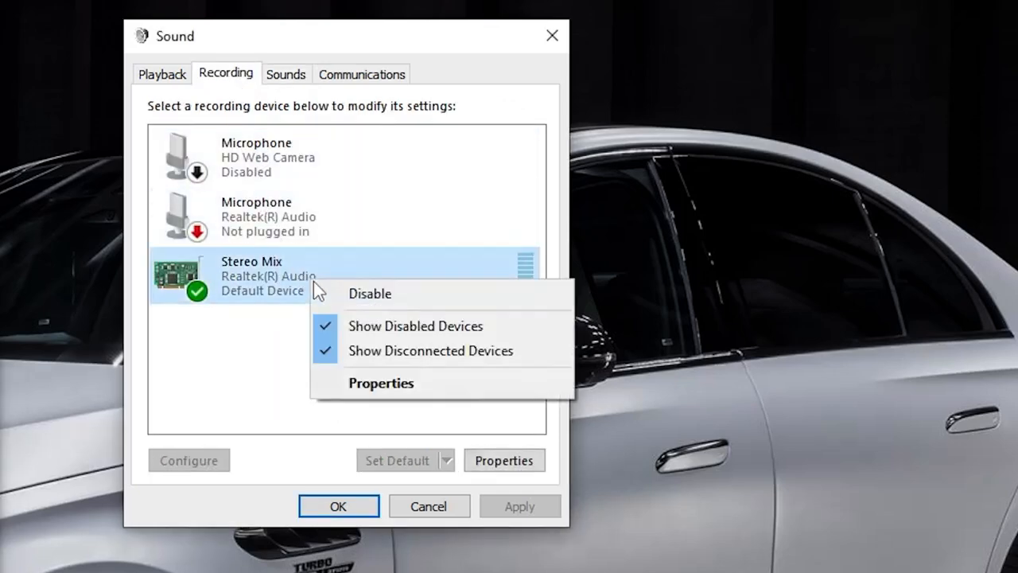
click(369, 292)
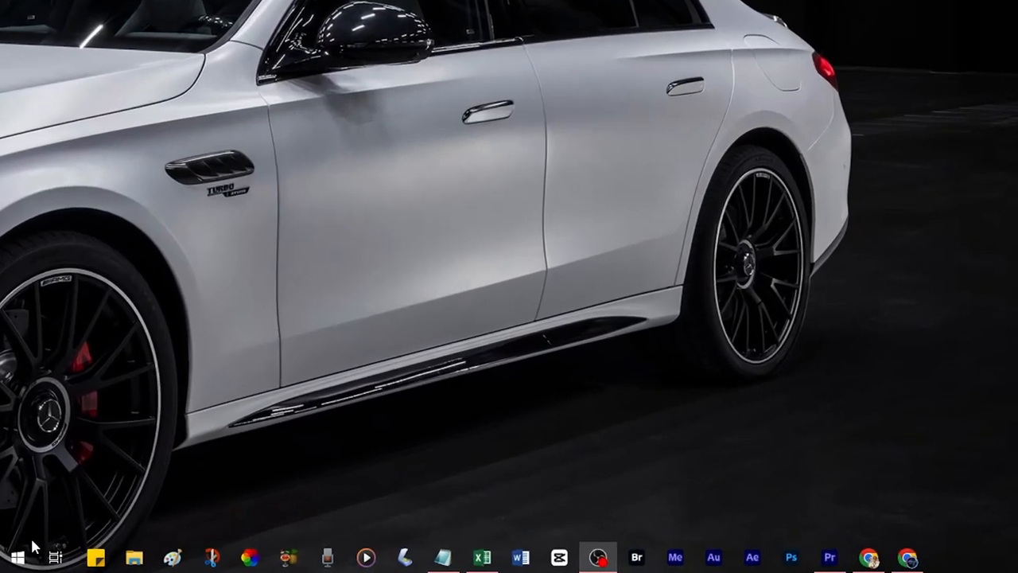
Step: Search Start for 'VOICE RECORDER' and launch the Voice Recorder app
click(13, 557)
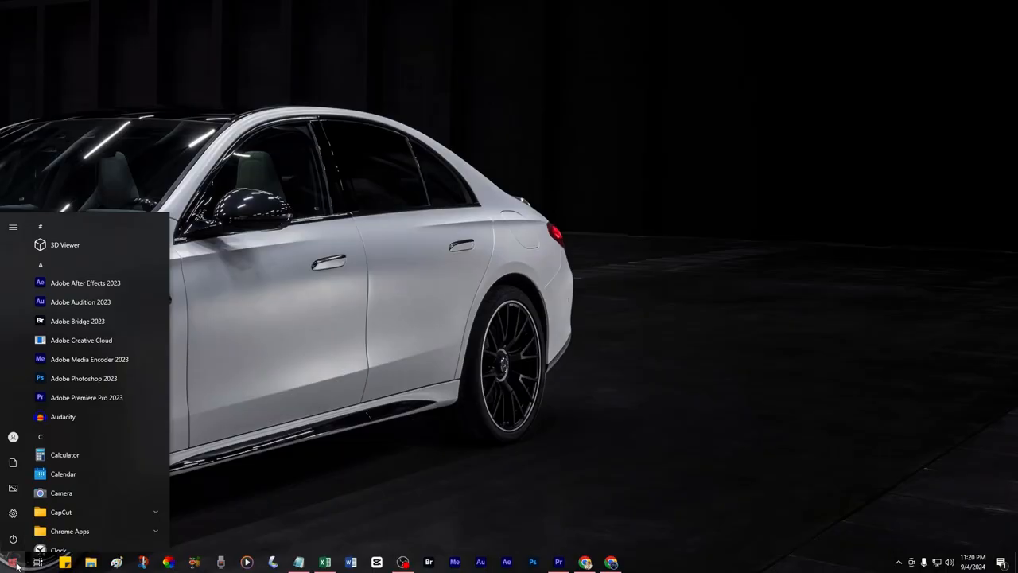
text(VOICE RECORDER)
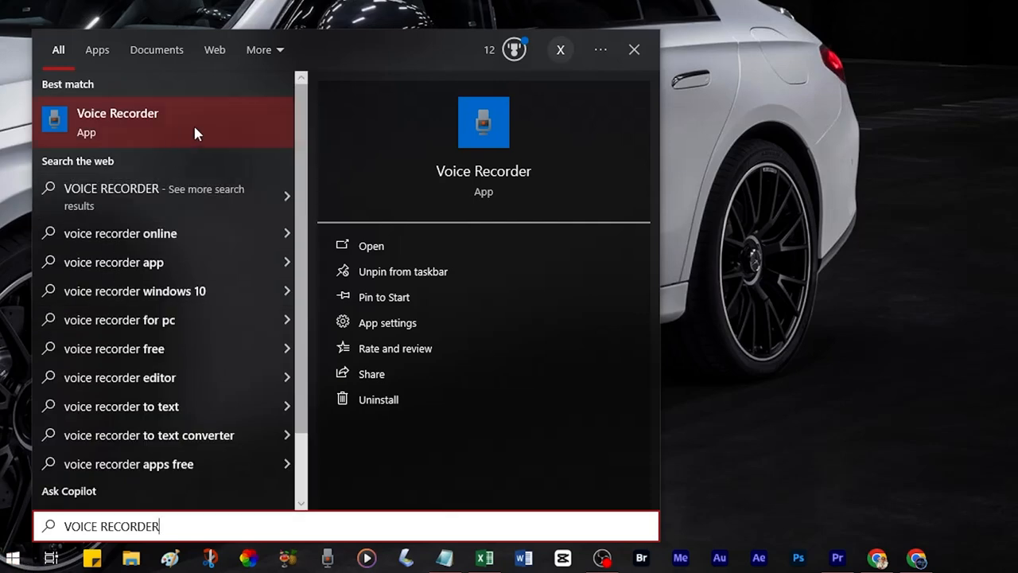
click(118, 123)
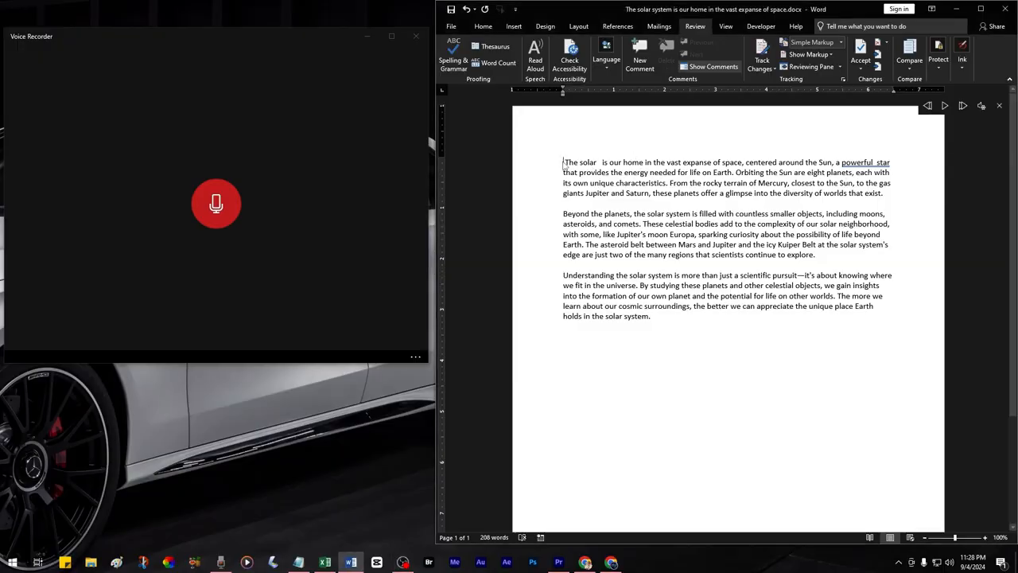
mouse_move(568, 142)
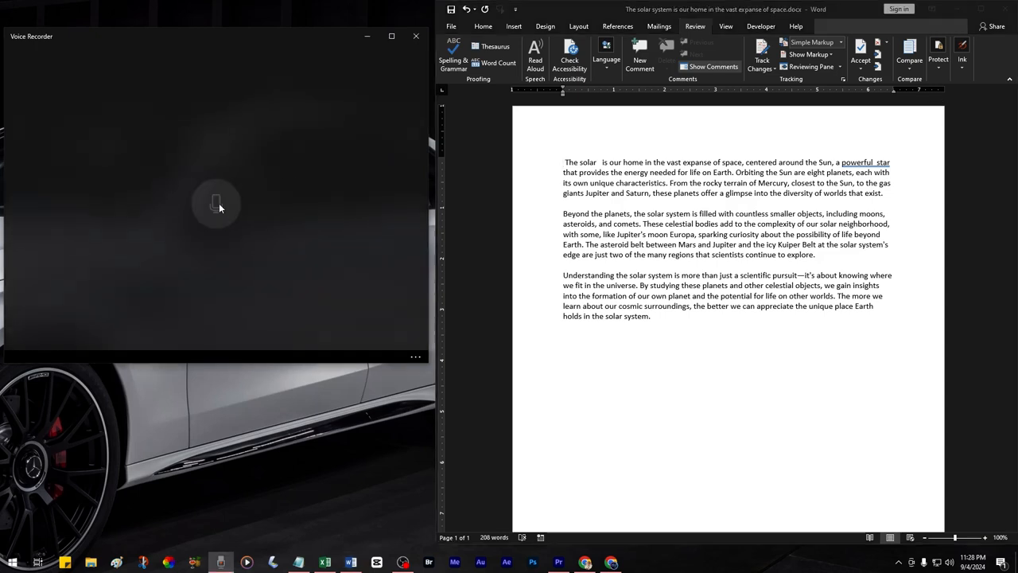
Step: Record the Word narration for about 1 minute 40 seconds and stop
click(216, 204)
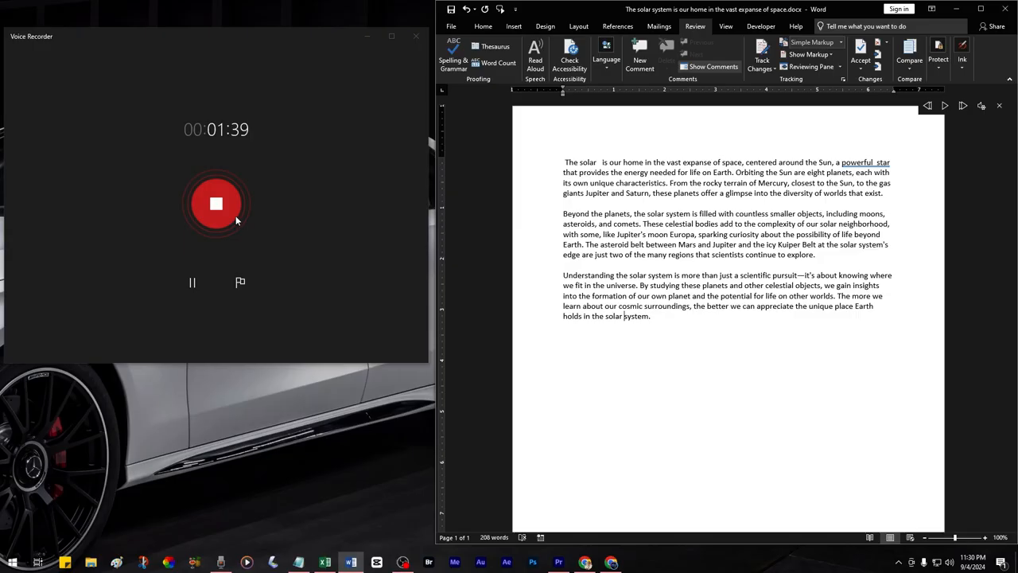
click(216, 203)
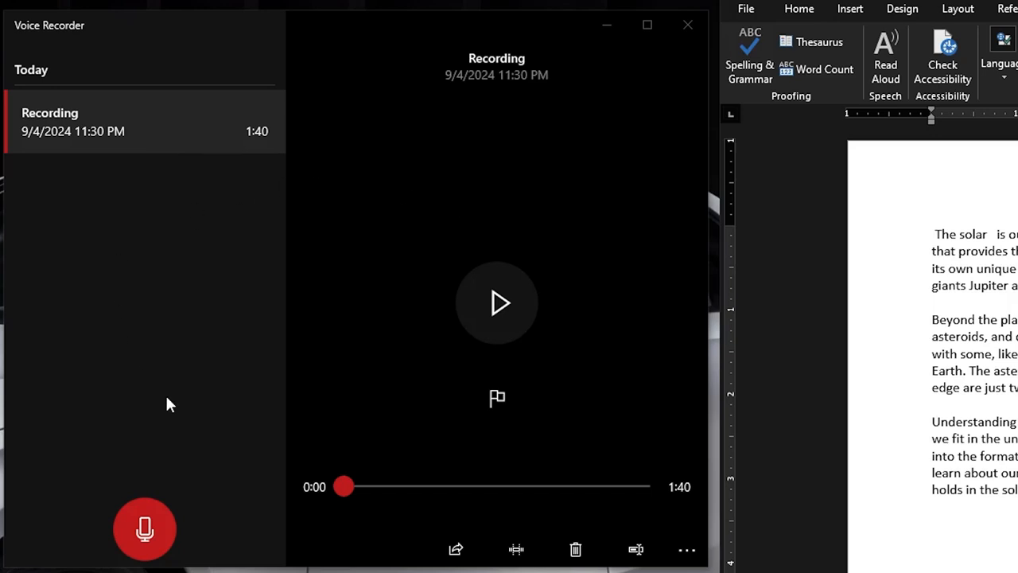
mouse_move(197, 267)
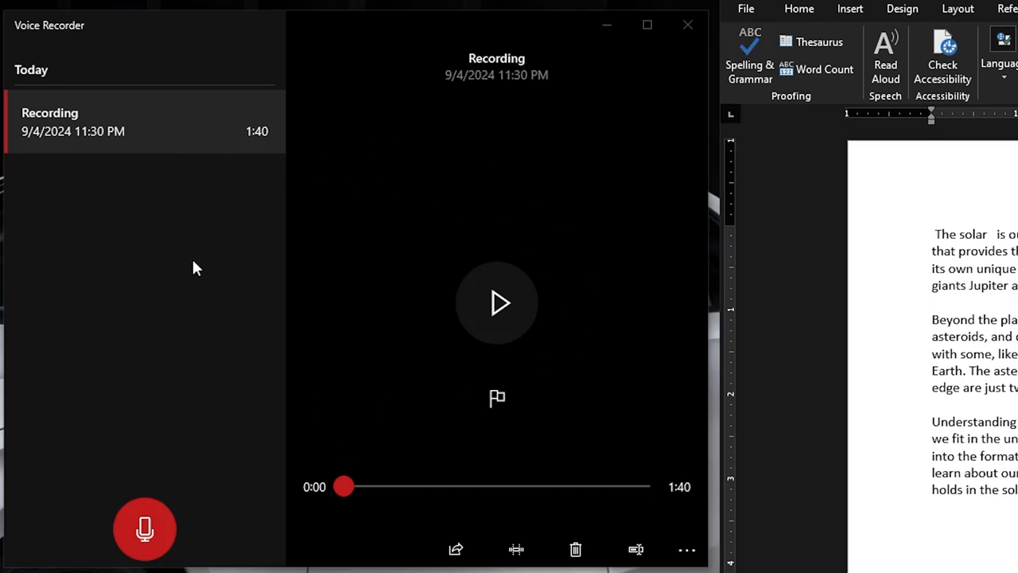
mouse_move(112, 136)
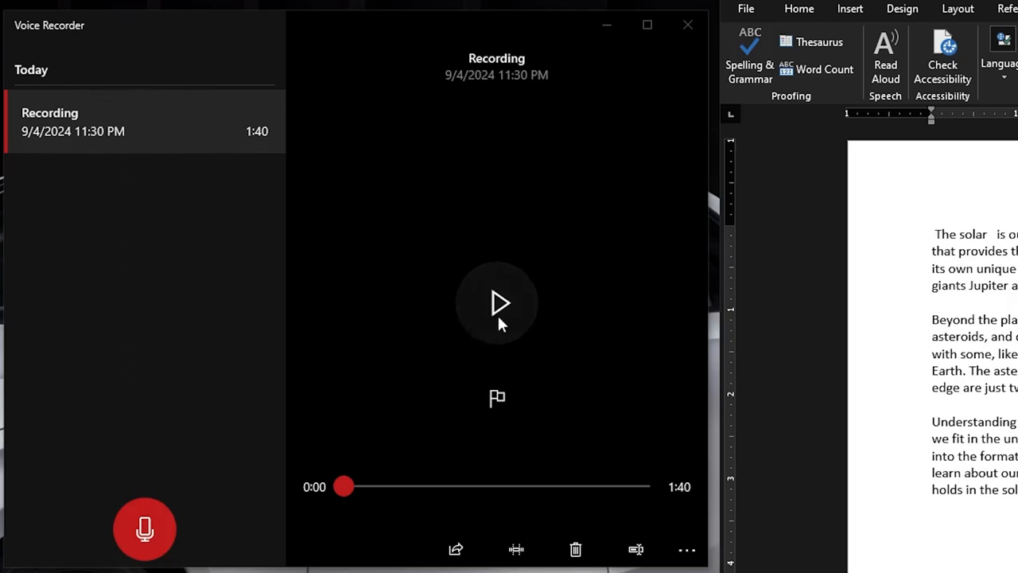
Step: Play back the 1:40 recording briefly, then show Recording.m4a in its Sound recordings folder
click(496, 302)
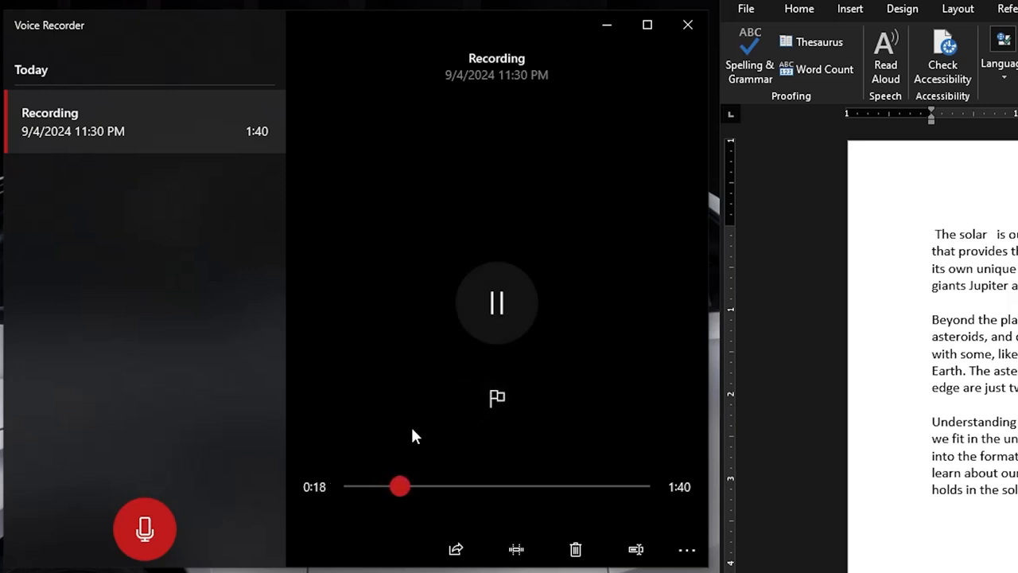
click(497, 303)
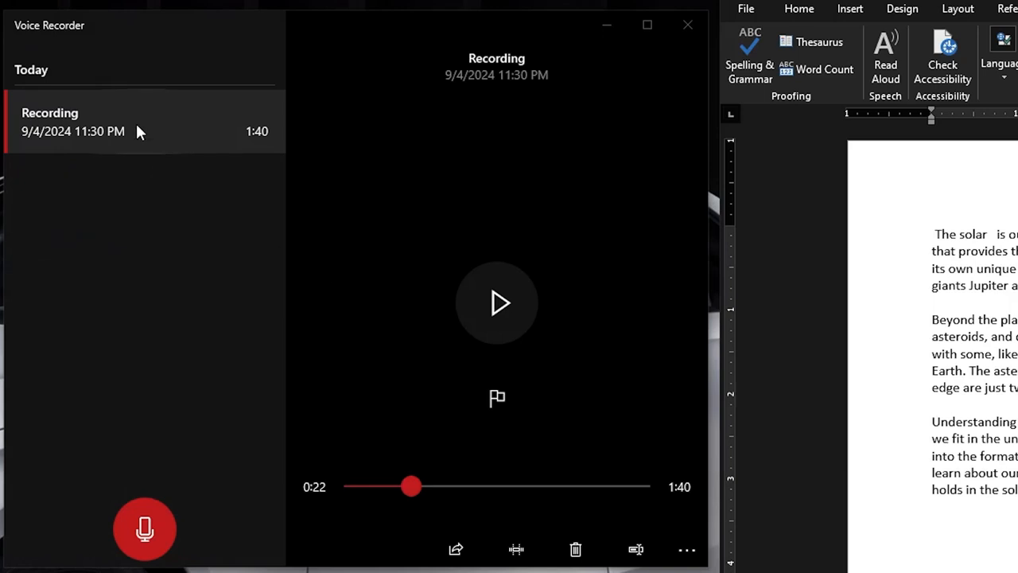
right_click(72, 121)
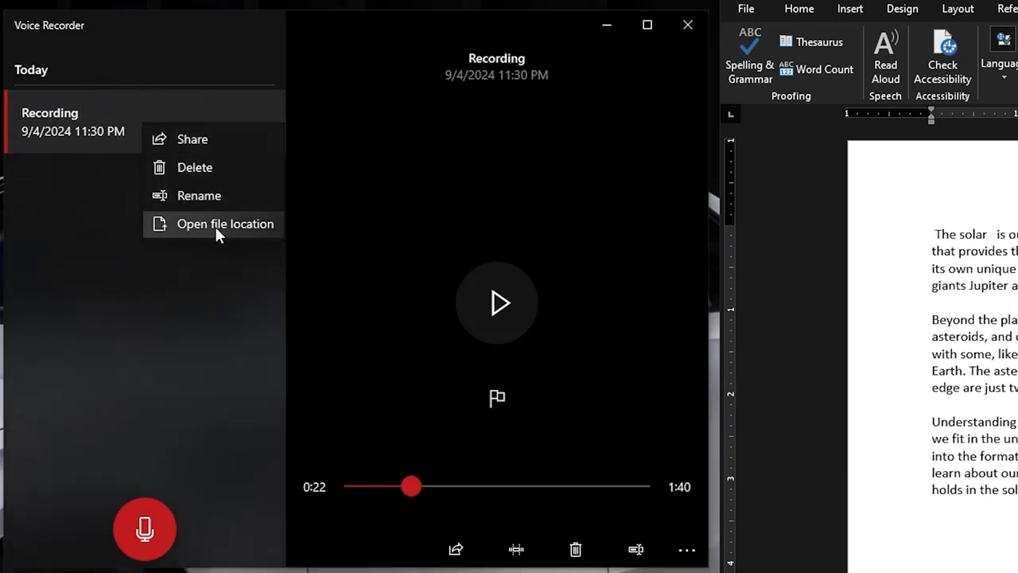
click(225, 223)
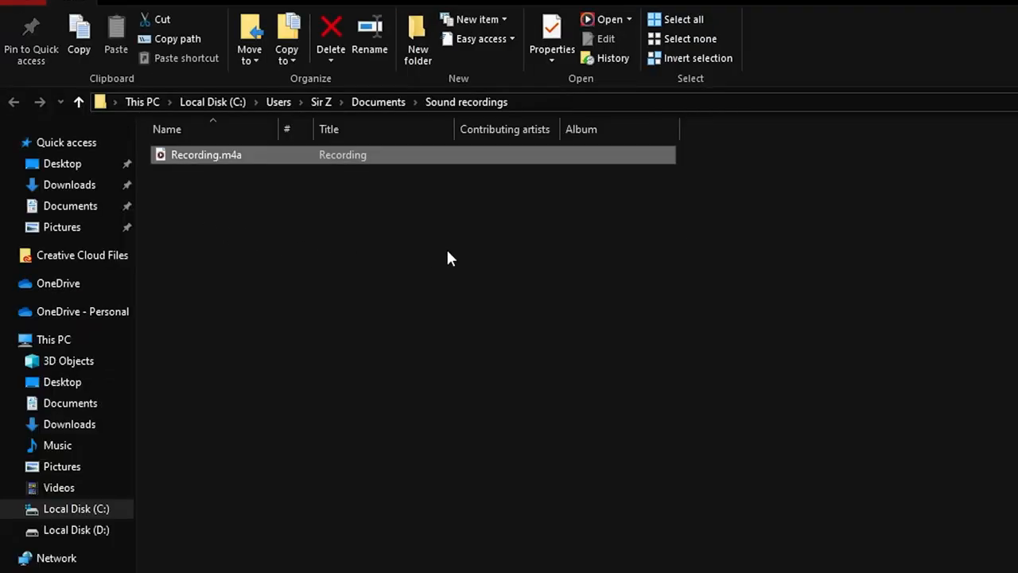
mouse_move(222, 16)
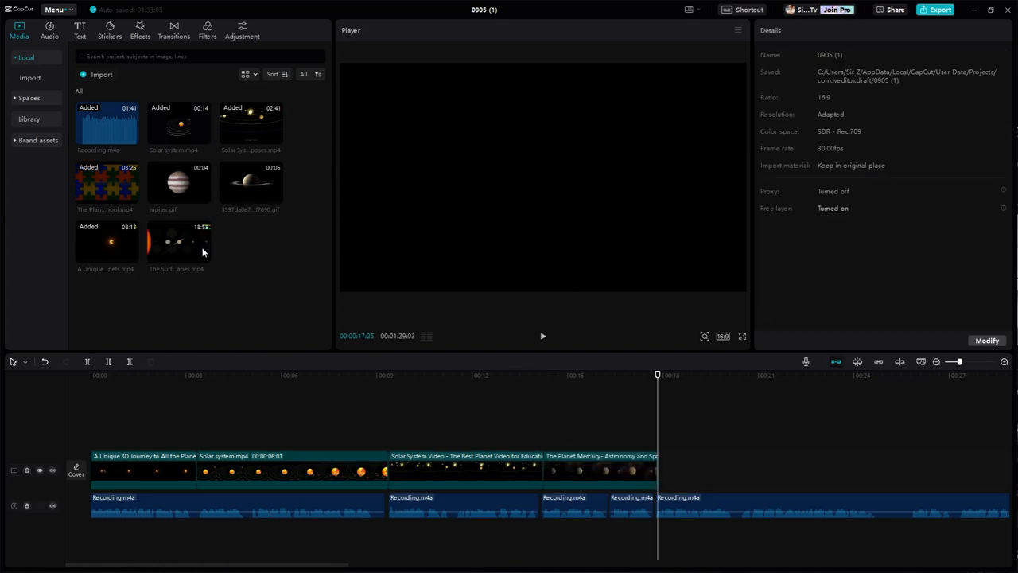
Step: Select the Saturn clip on the timeline and preview the long solar system video
click(776, 470)
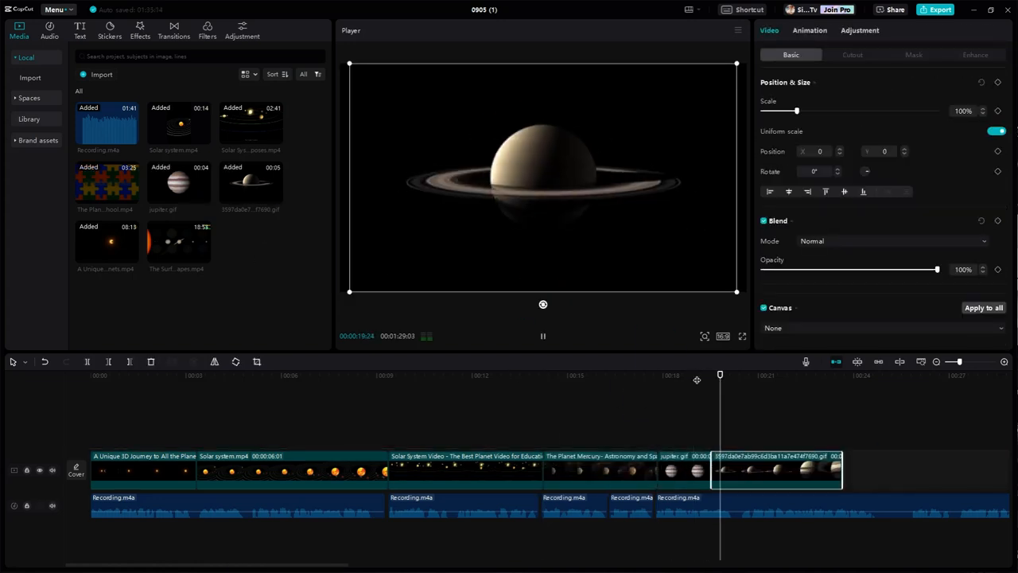
click(178, 242)
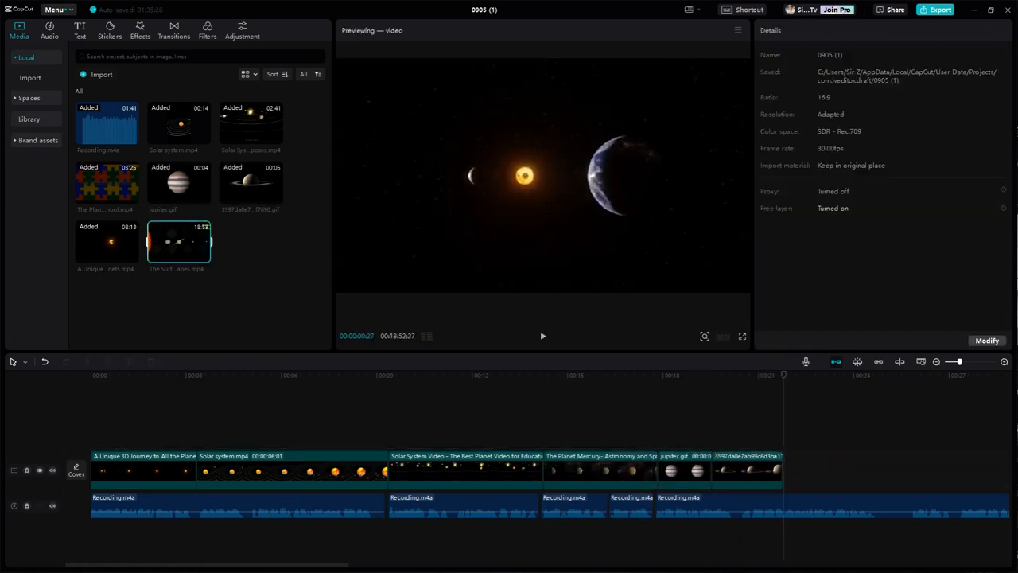